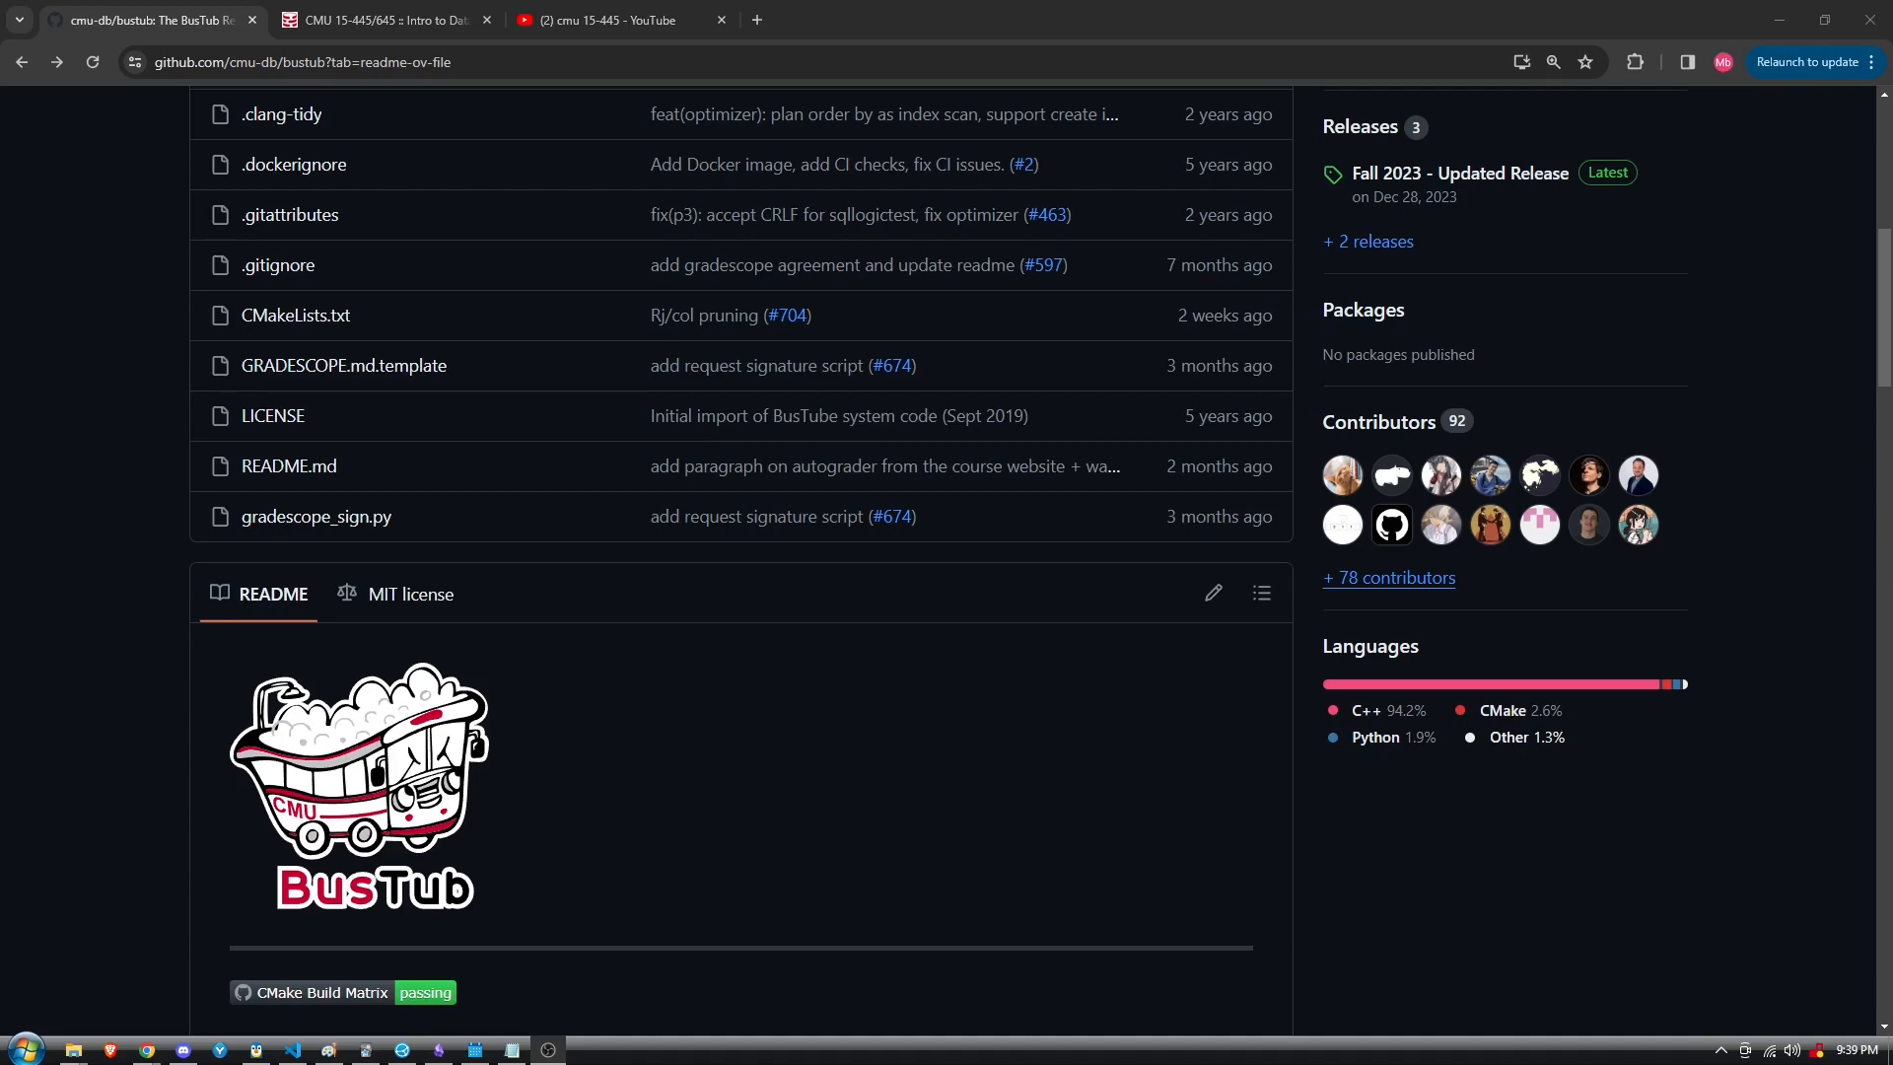
Undo the pencil scribble circling the BusTub logo in the buffer pool diagram.
click(380, 20)
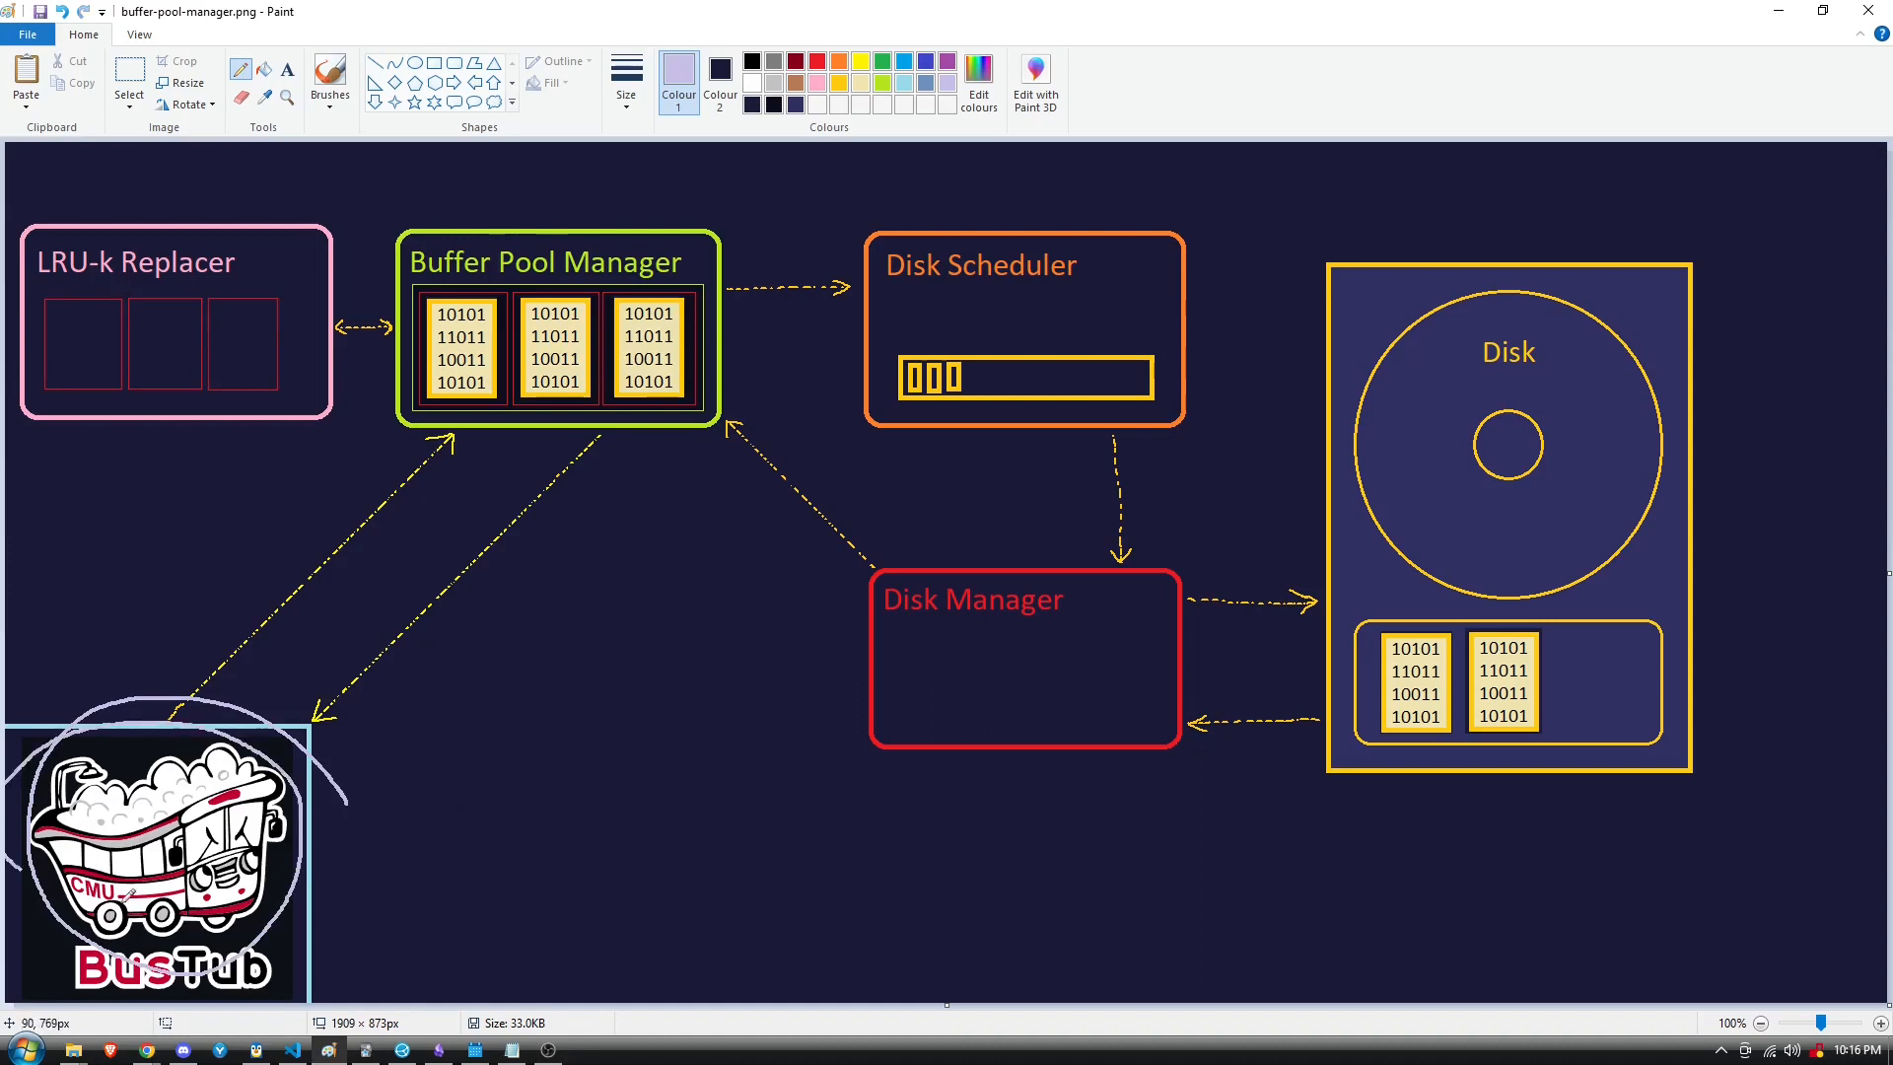
mouse_move(381, 688)
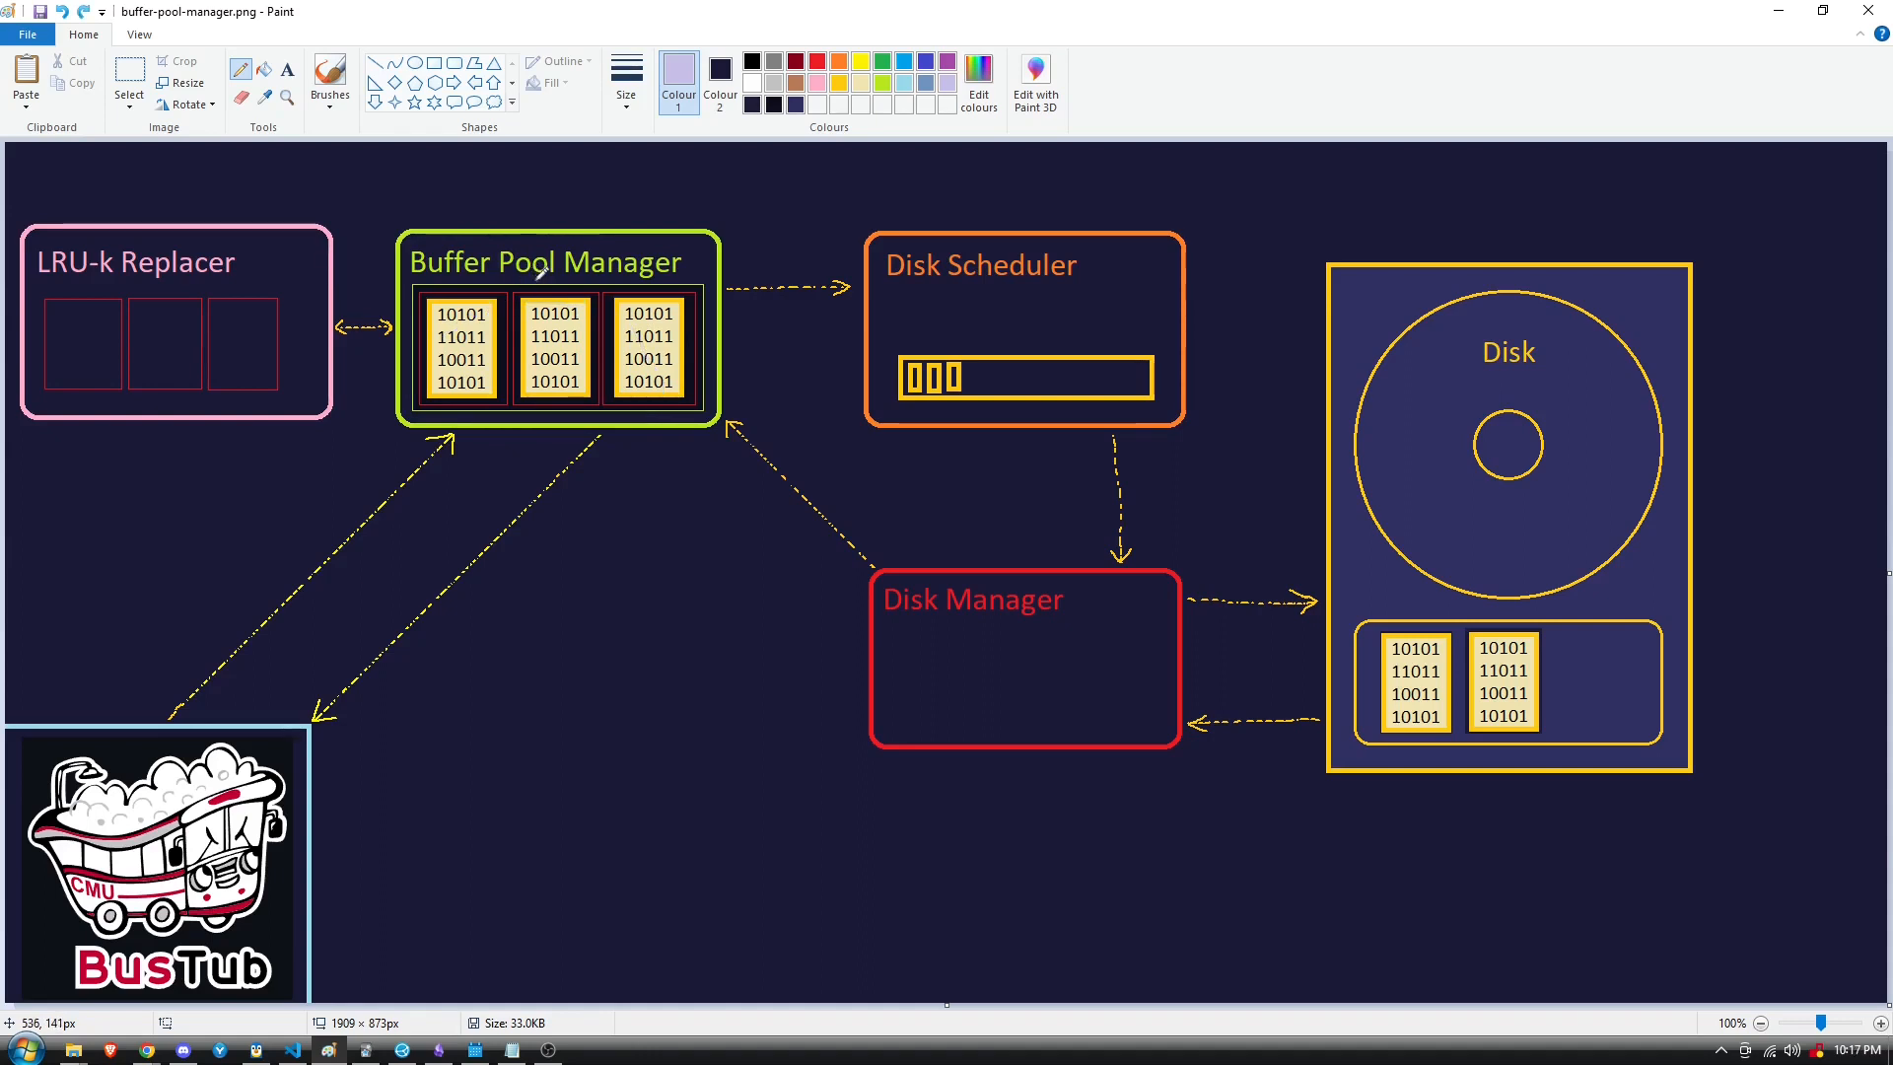
mouse_move(537, 272)
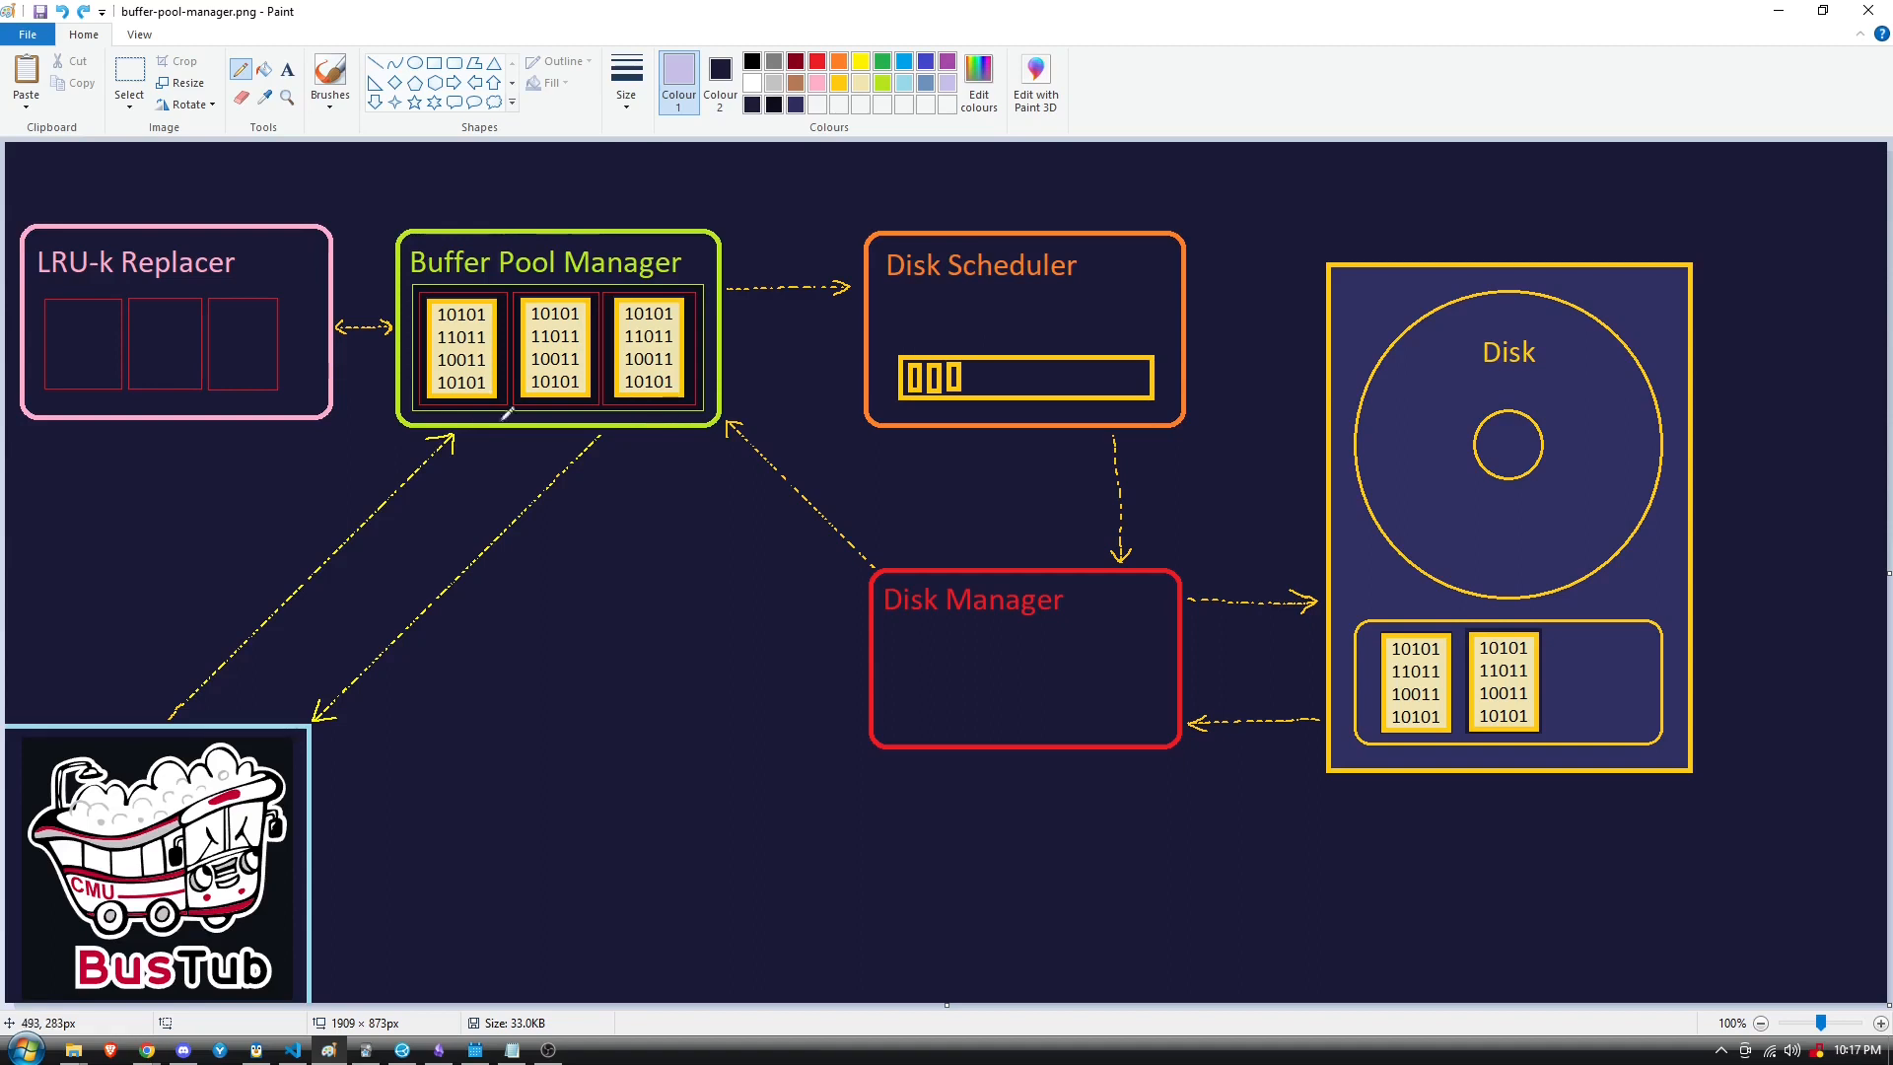
mouse_move(881, 420)
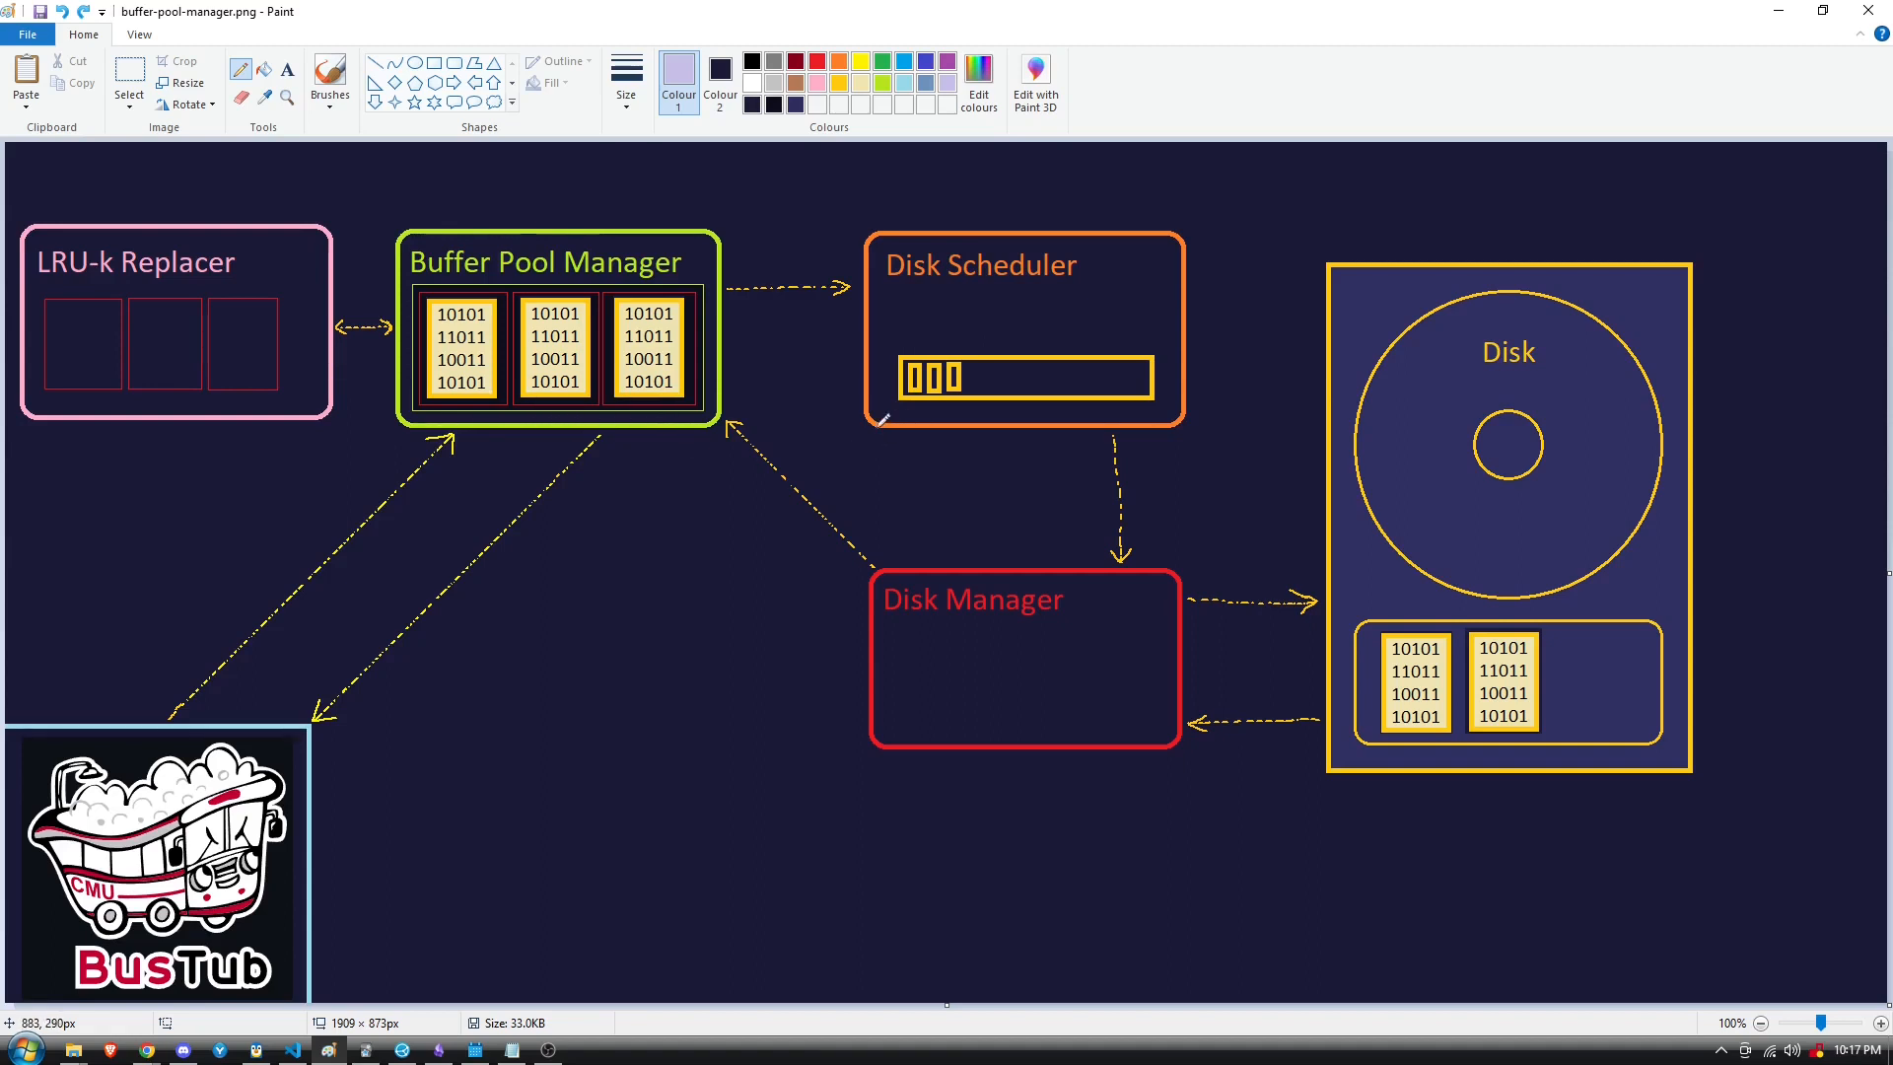
mouse_move(645, 317)
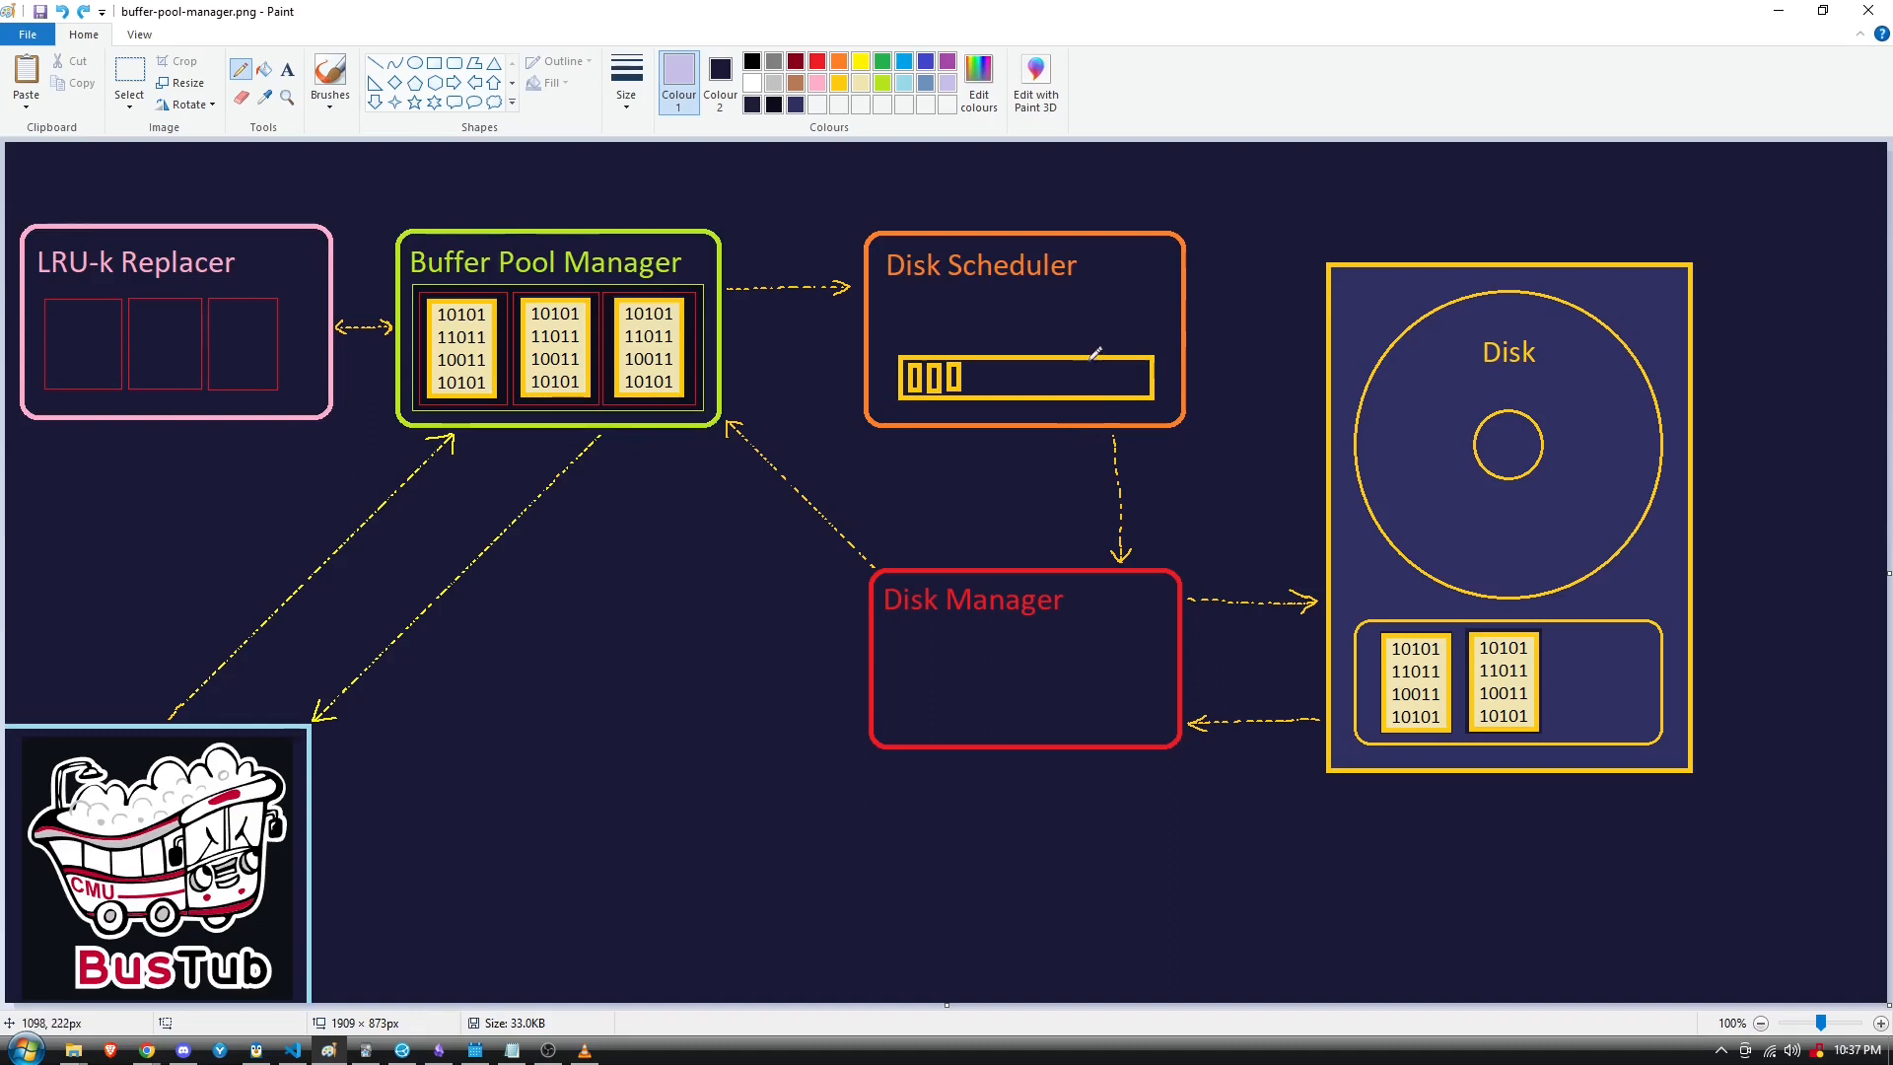
drag(1096, 356, 1104, 561)
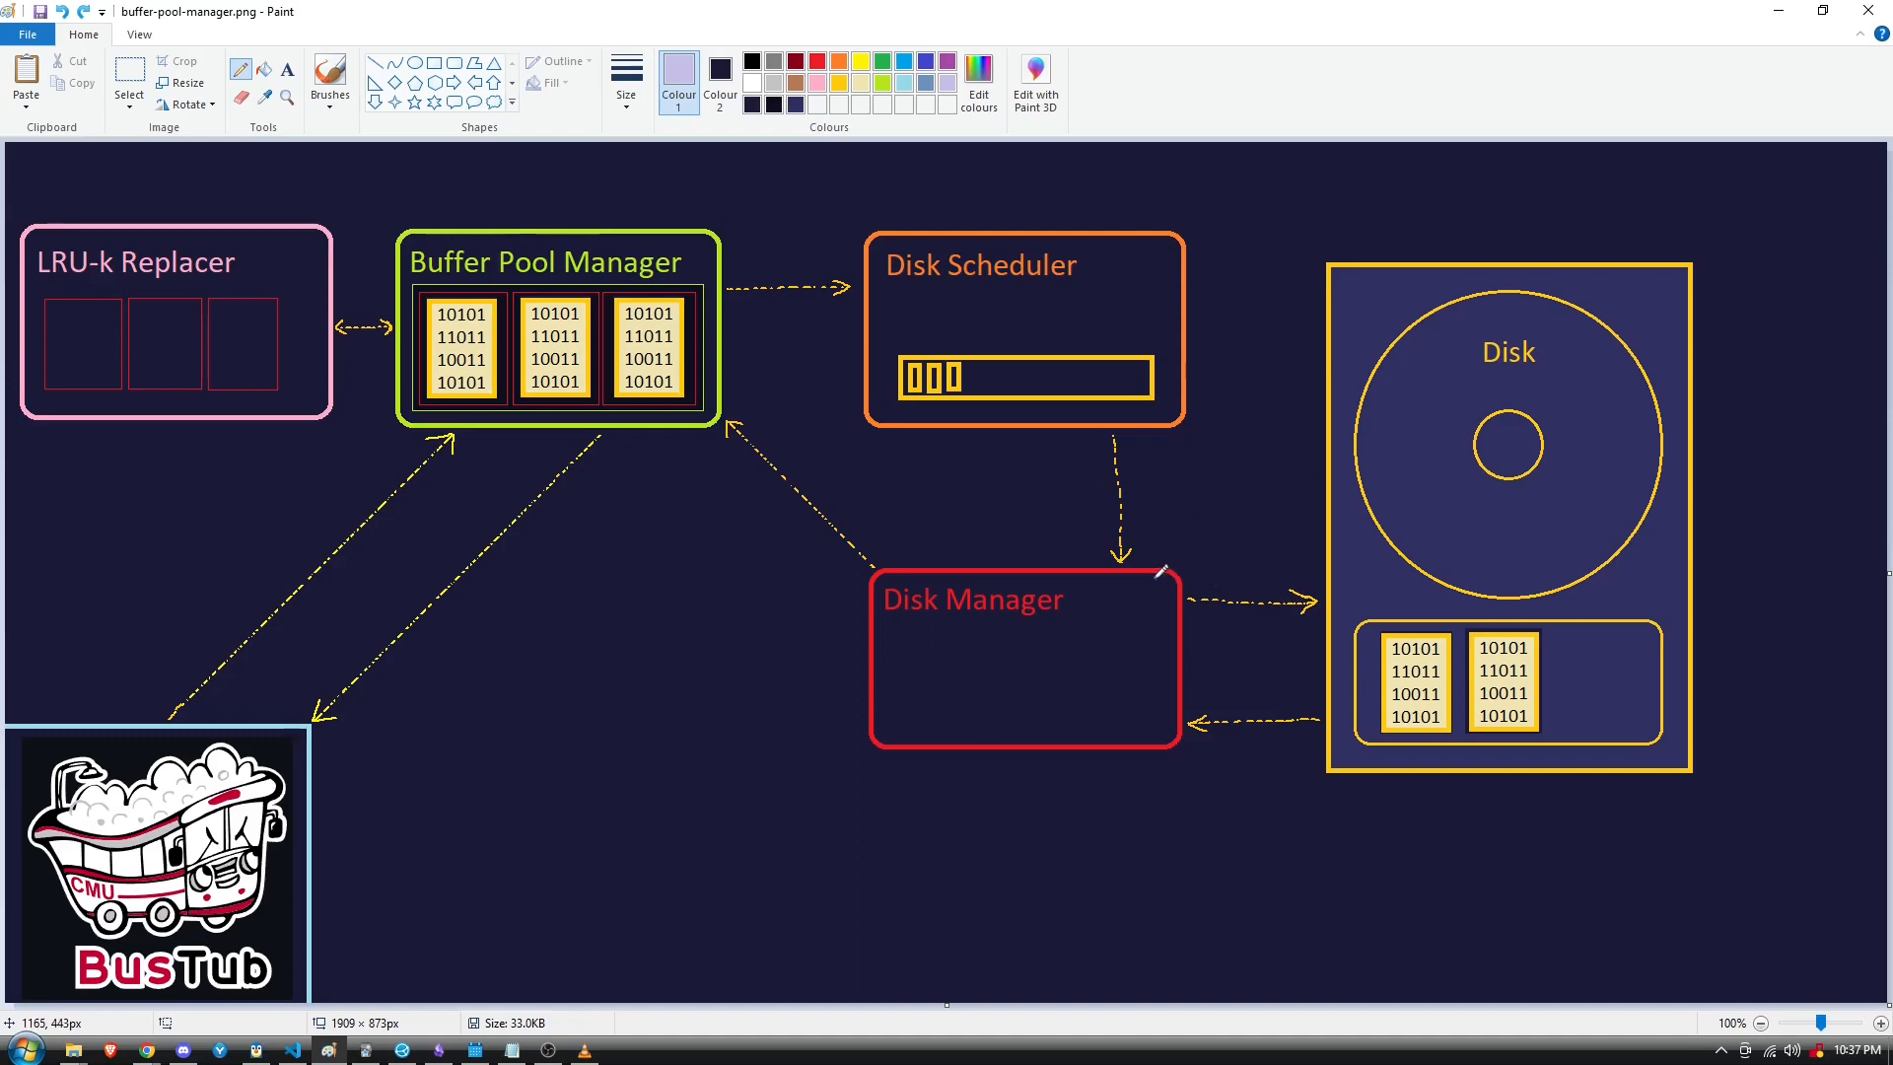
mouse_move(1090, 531)
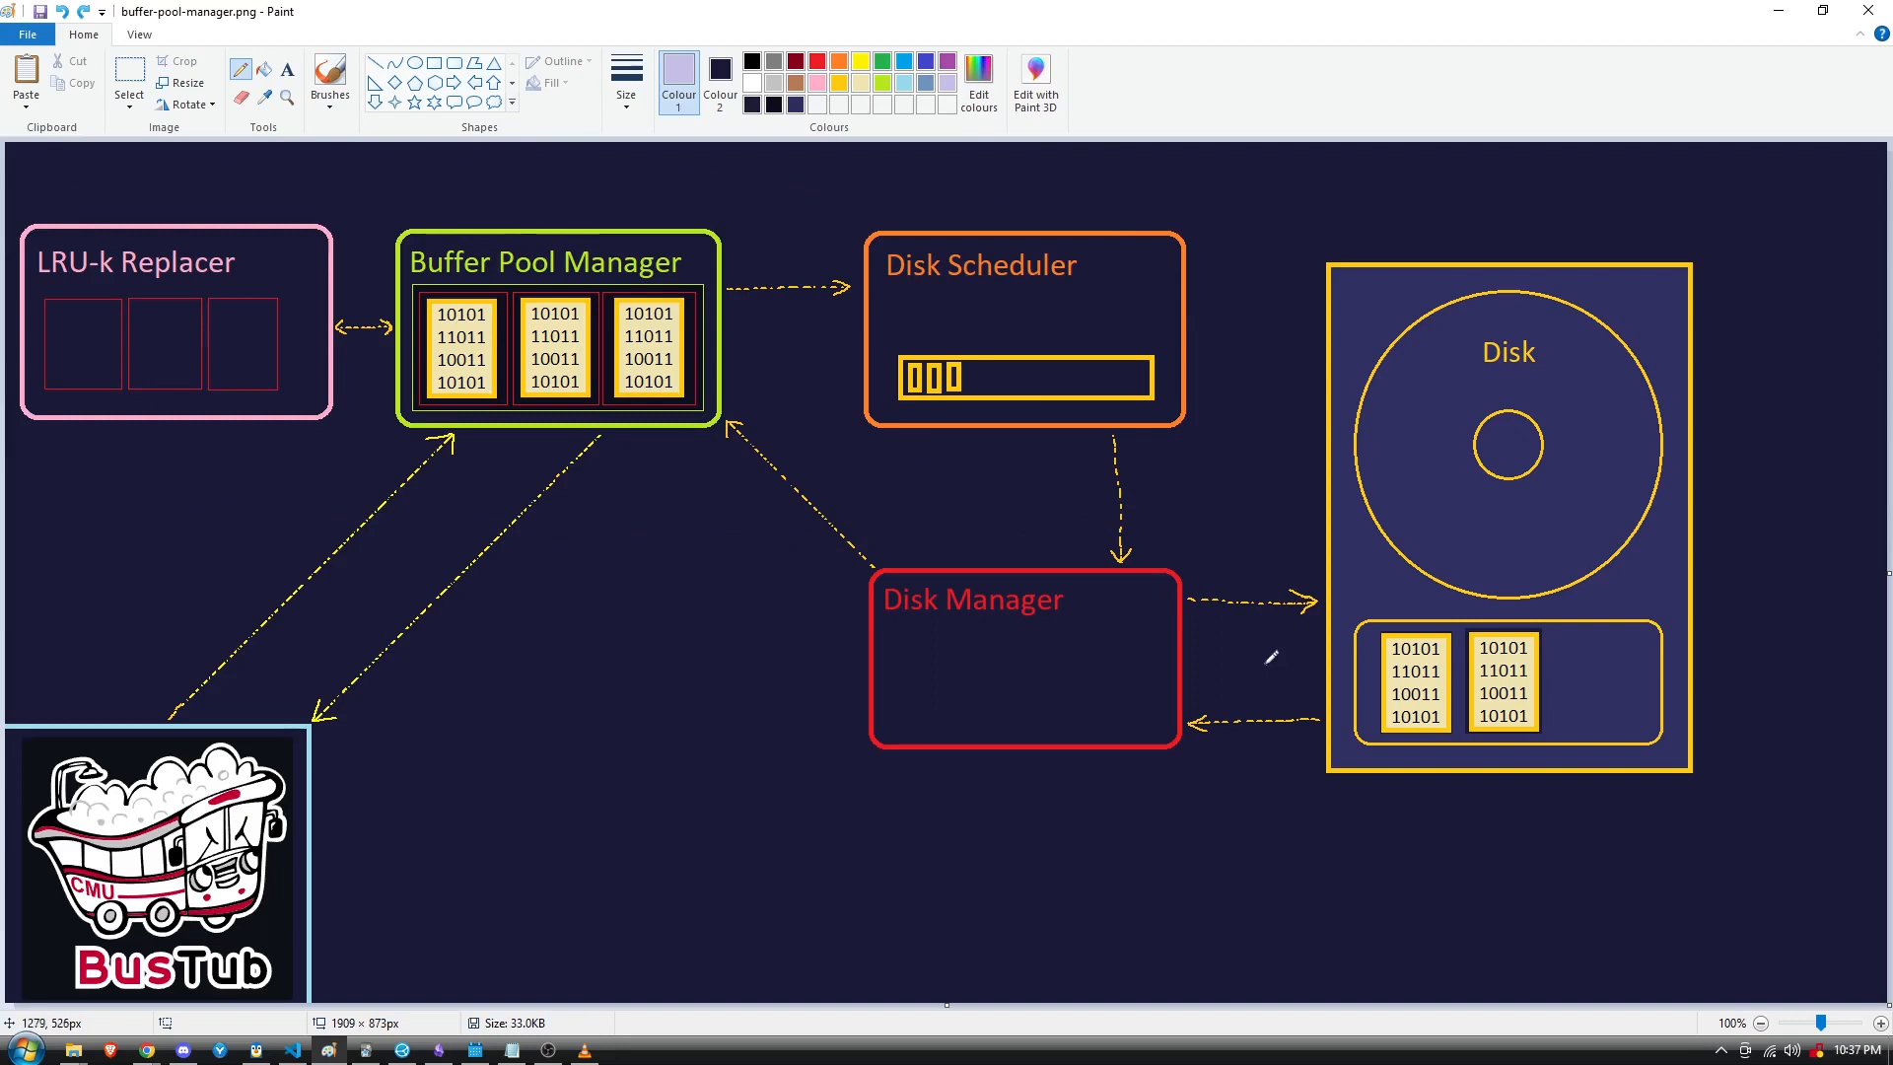
mouse_move(1352, 658)
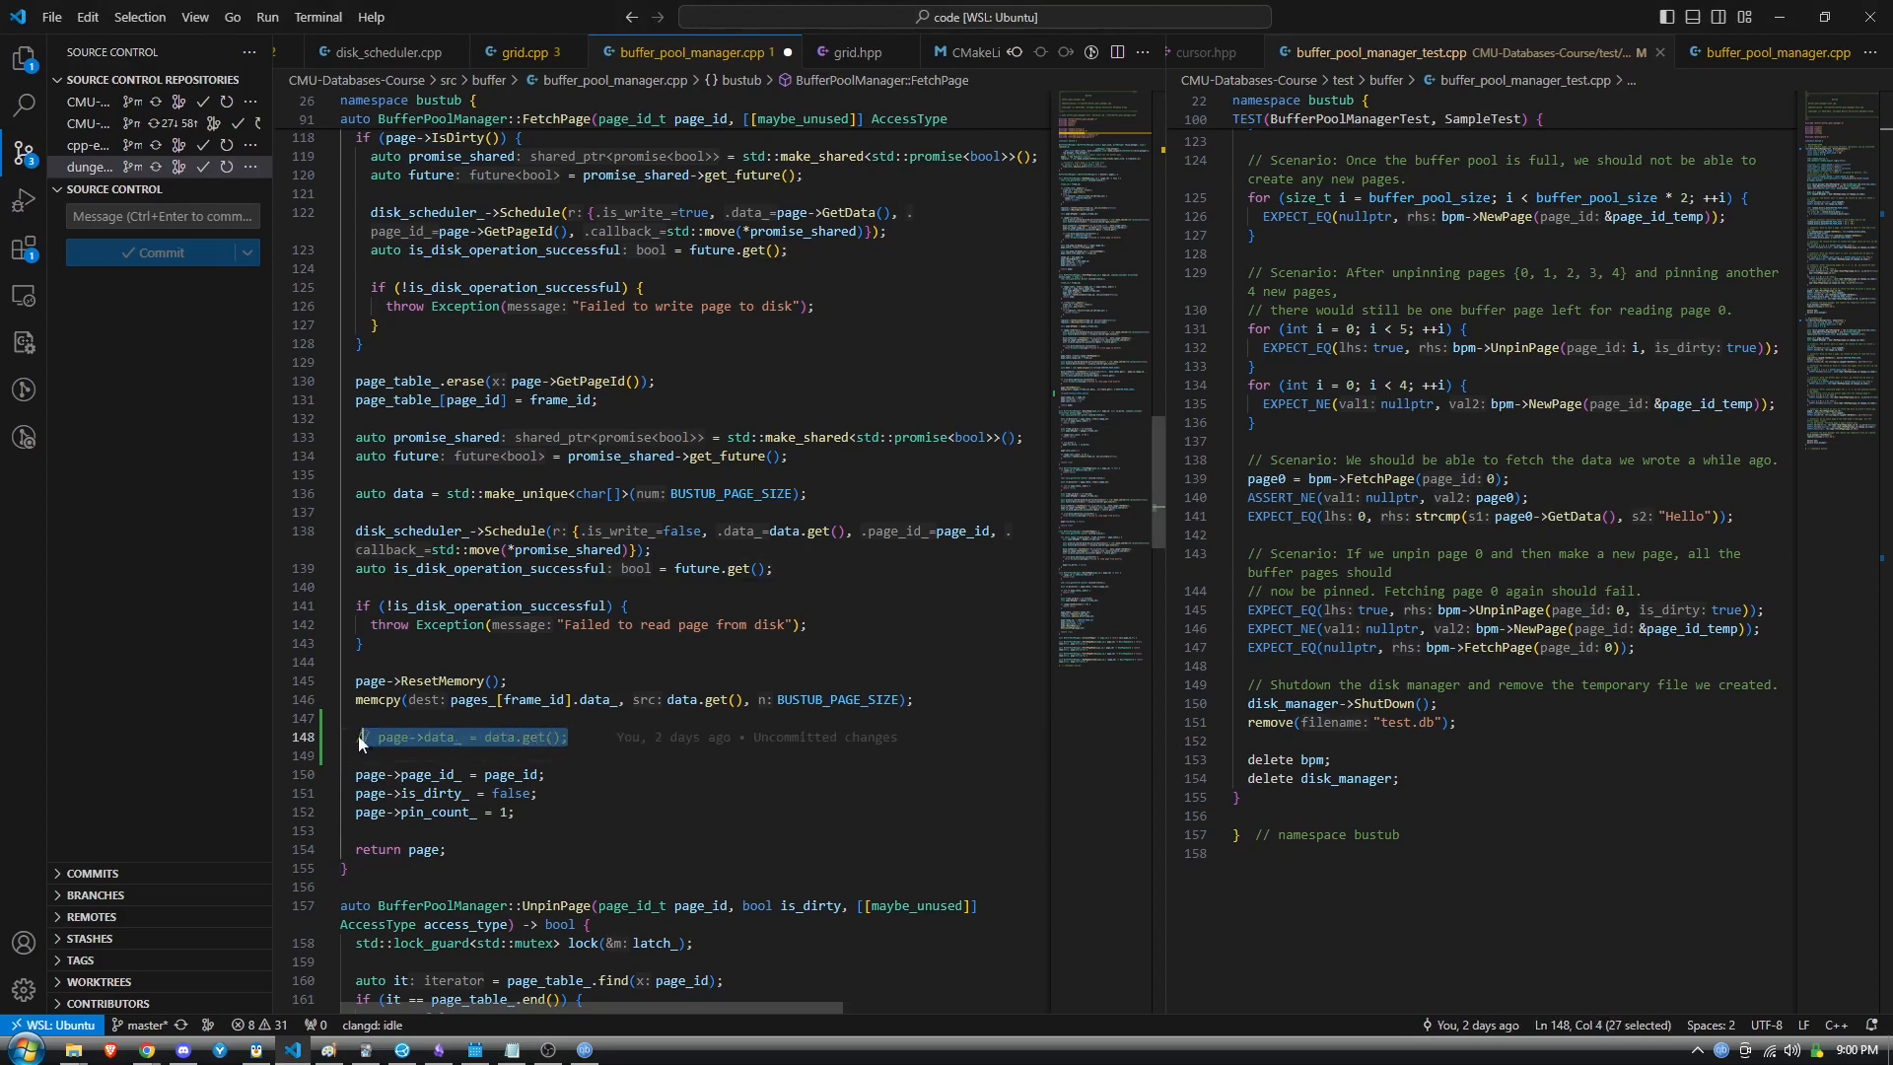
Uncomment 'page->data_ = data.get();' on line 148 of FetchPage, leaving the edit unsaved.
double_click(419, 736)
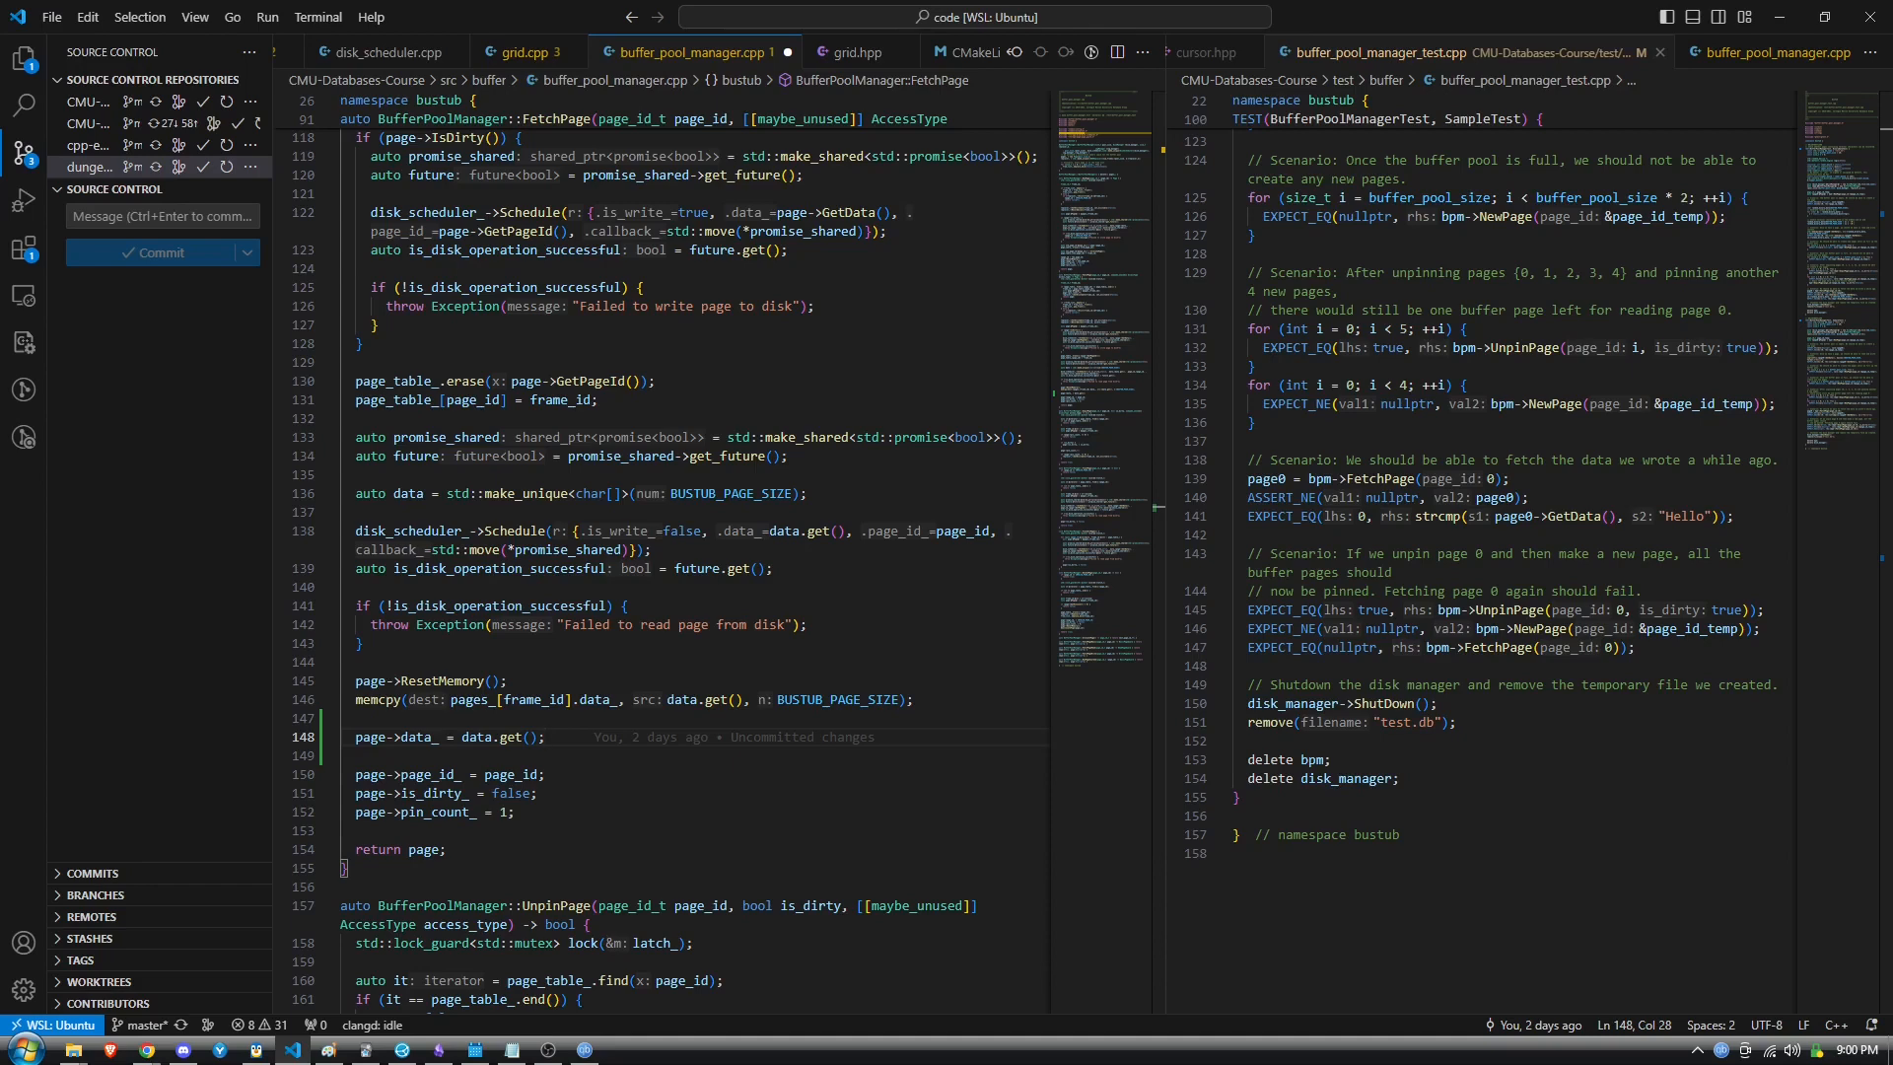
click(543, 736)
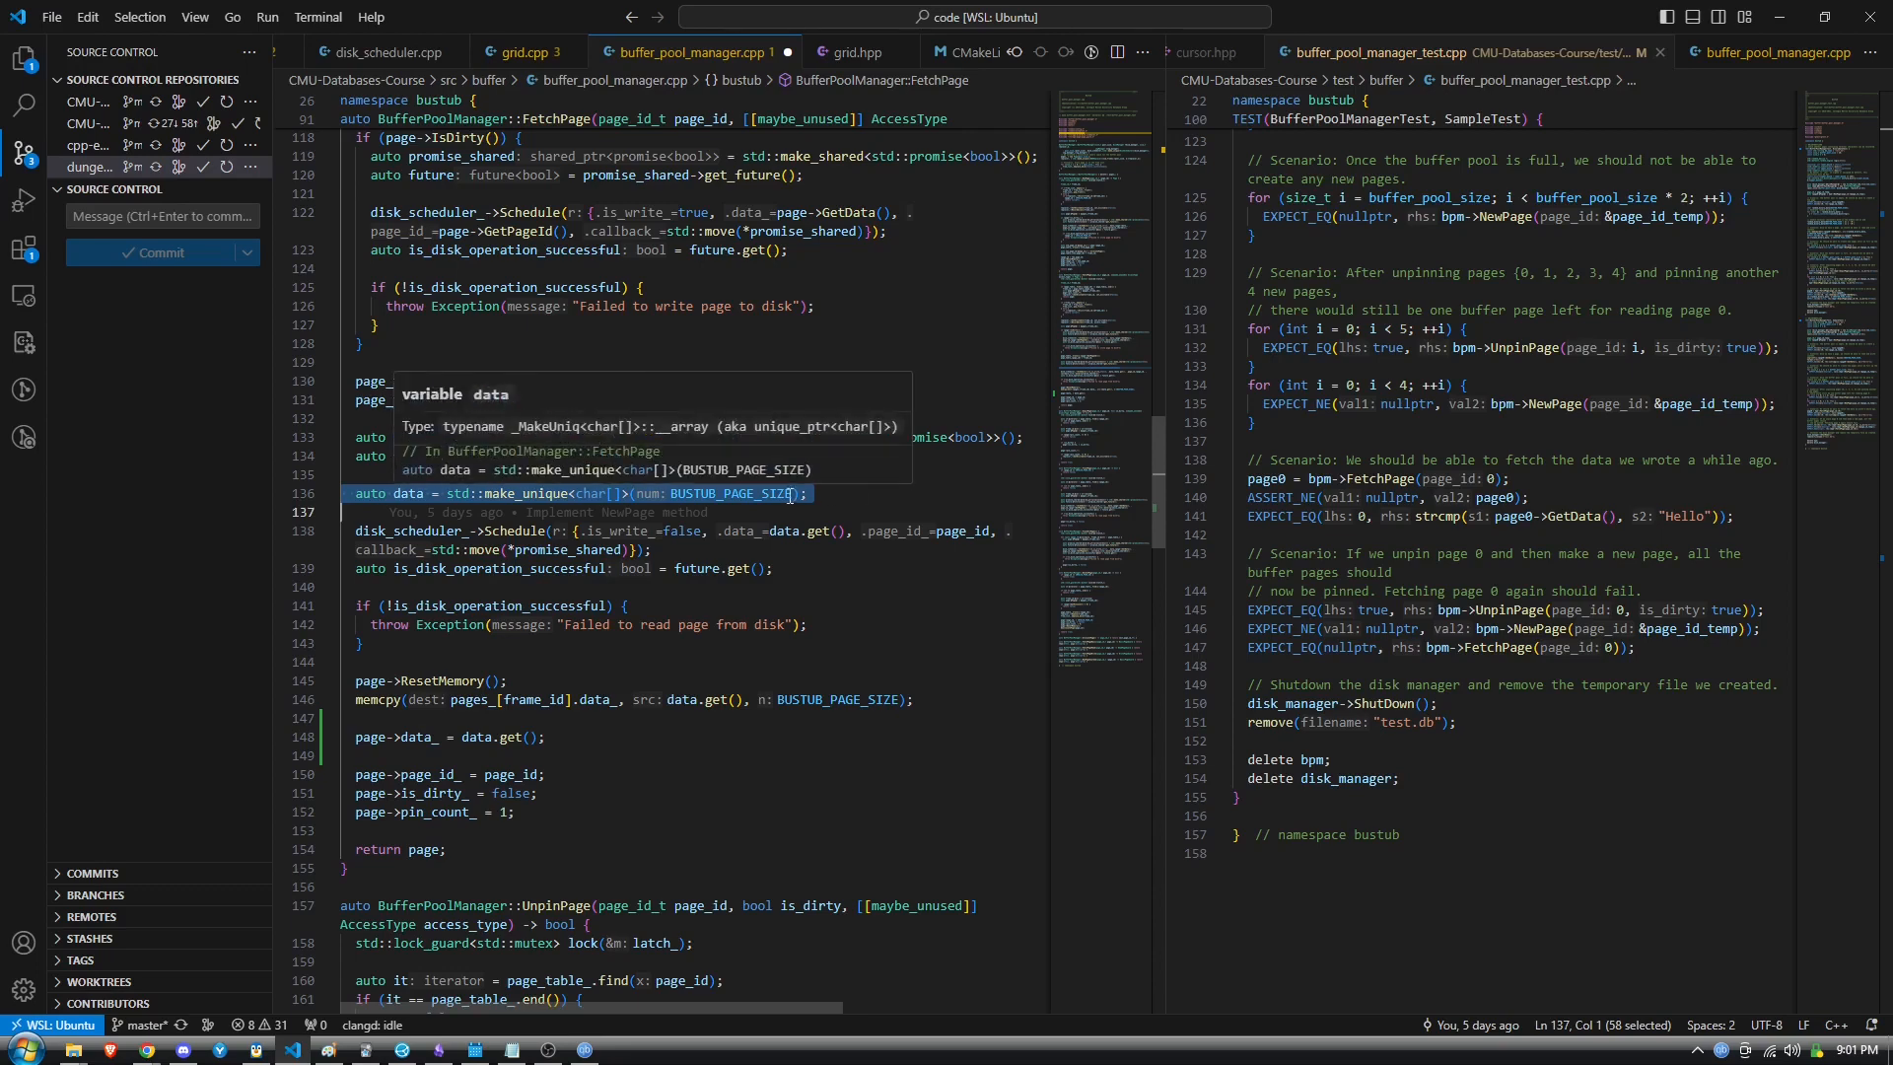
mouse_move(849, 493)
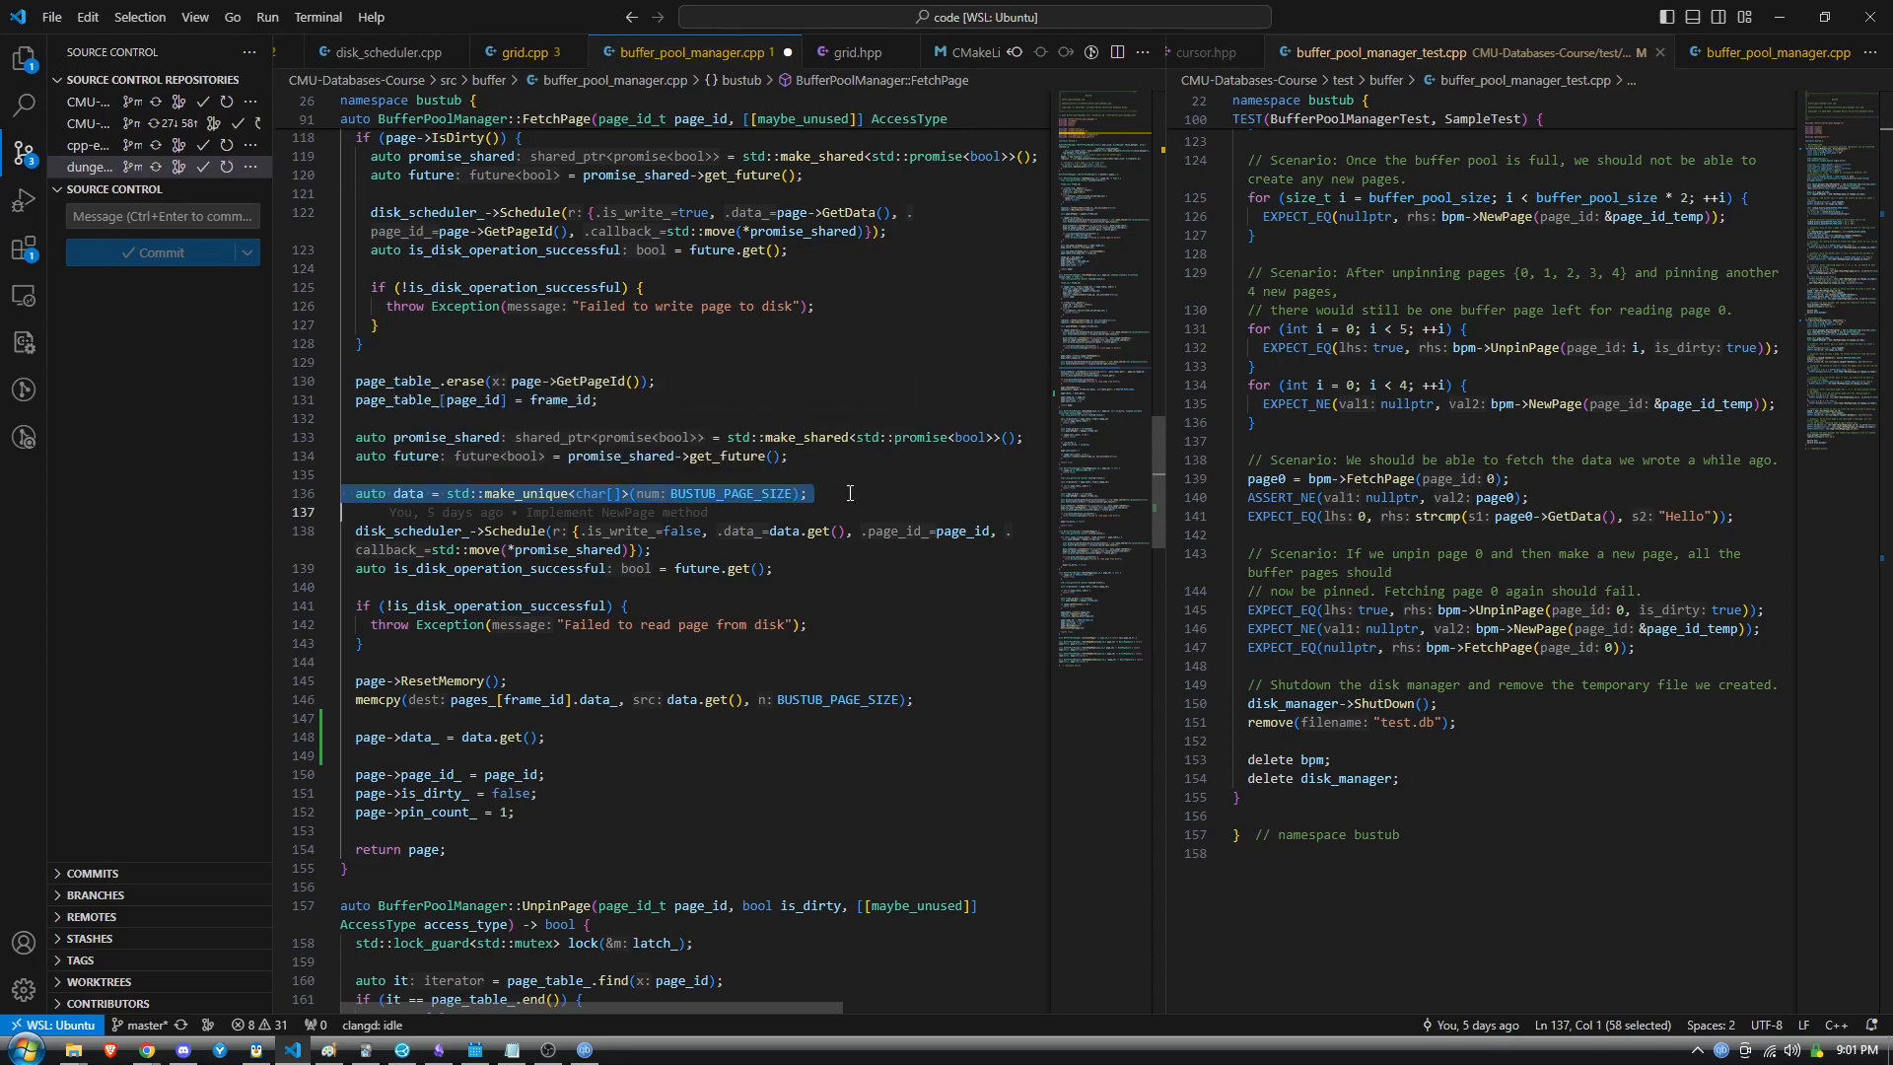